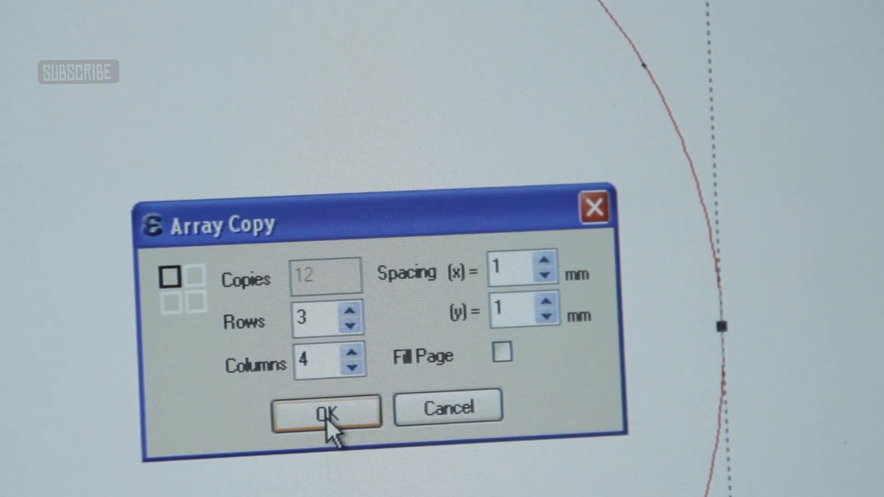
Confirm the Array Copy of the circle as 3 rows × 4 columns with 1 mm spacing
{"action": "left_click", "coordinate": [327, 412]}
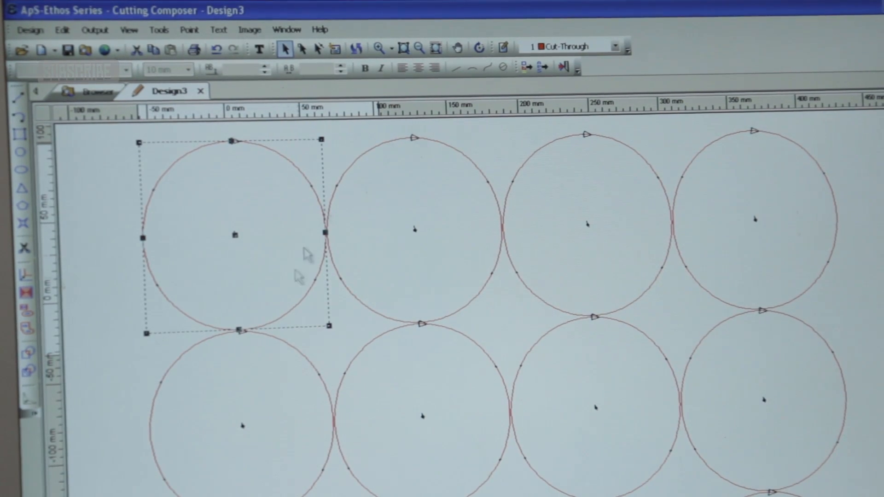